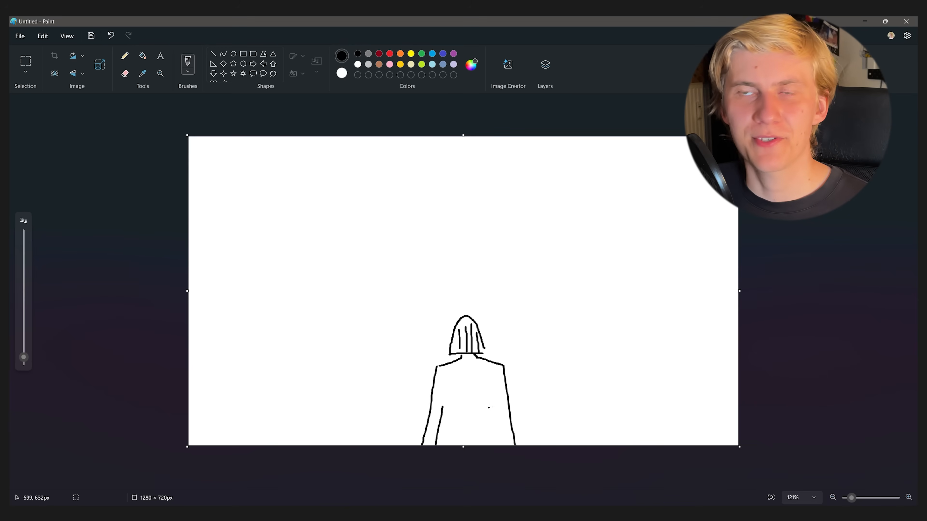
Step: Sketch the rough outline of a figure seen from behind at the bottom centre of the canvas
drag(440, 390, 449, 441)
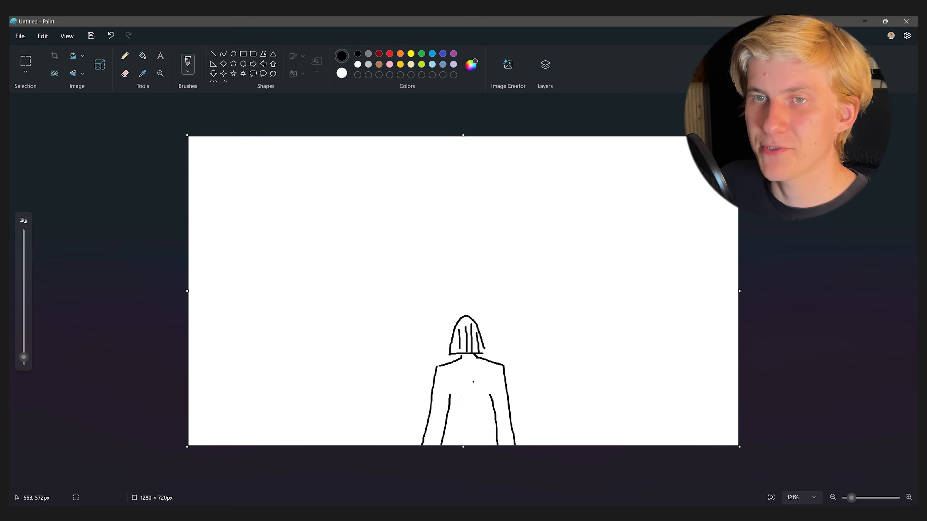
drag(328, 347, 605, 335)
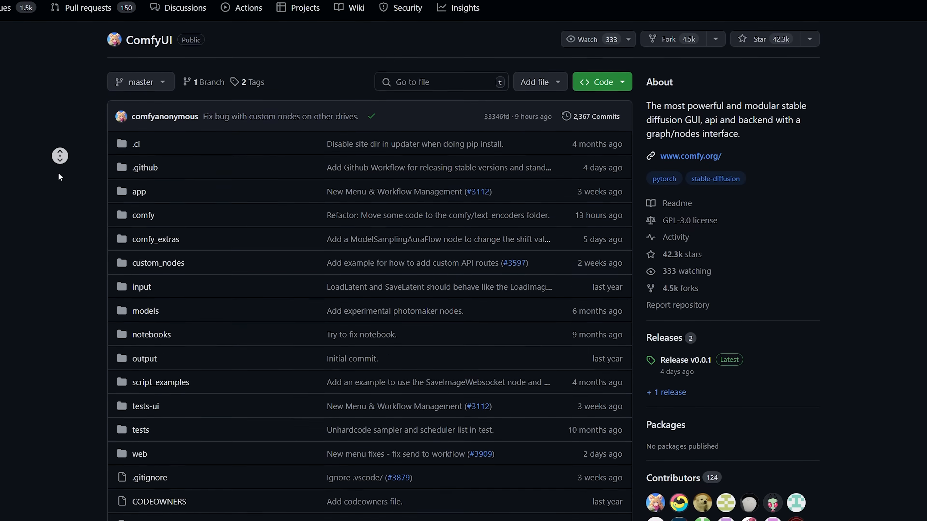
Step: Download the ComfyUI portable Windows archive, saving it into the ComfyUI_Demo folder
scroll(down, 3)
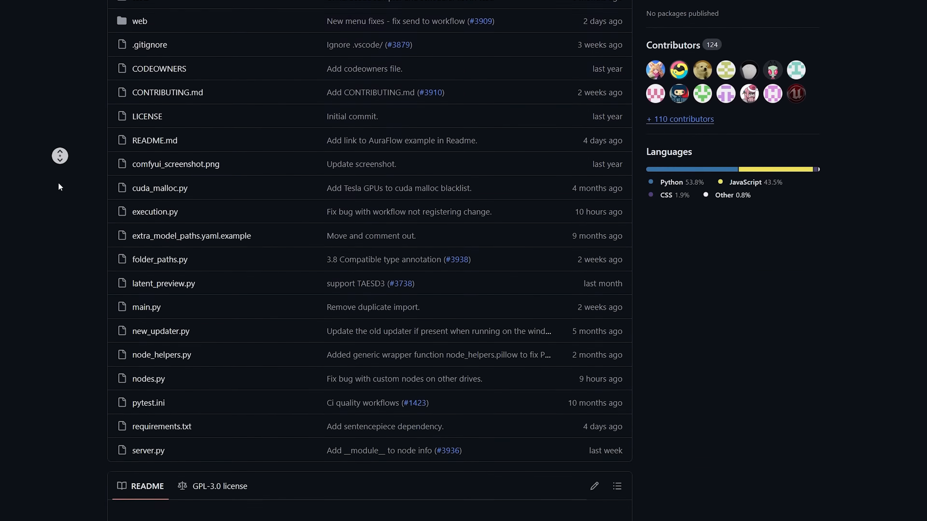
scroll(down, 3)
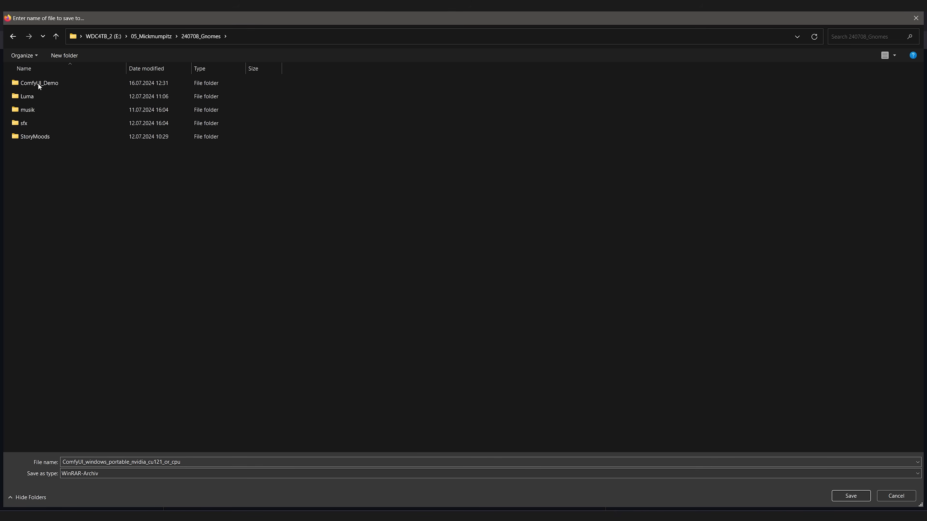
click(850, 496)
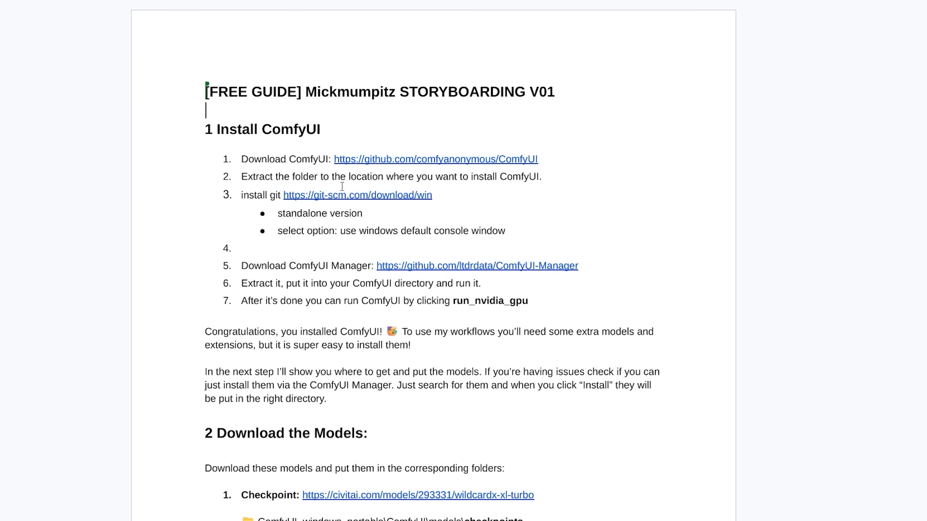
Step: Follow the guide's link to the ComfyUI Manager page for its portable installer
click(357, 196)
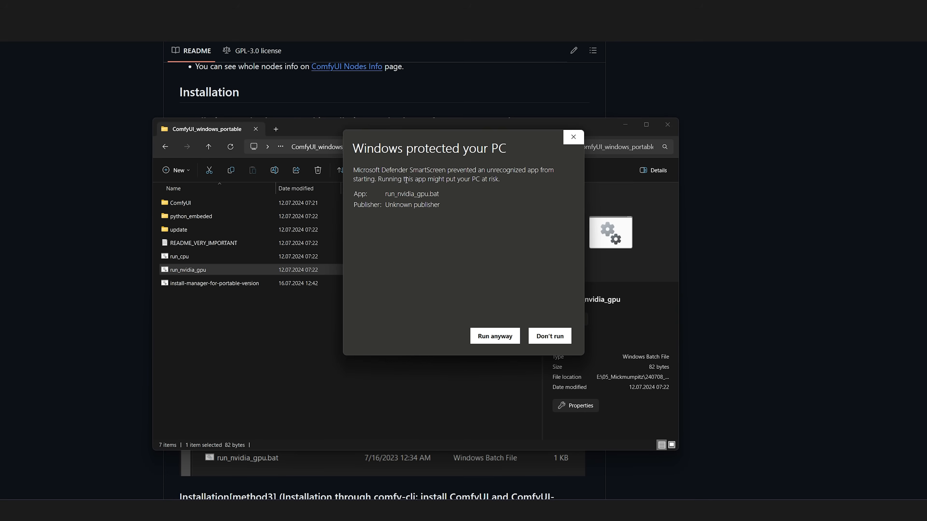
Step: Start run_nvidia_gpu and choose Run anyway at the SmartScreen warning
click(494, 336)
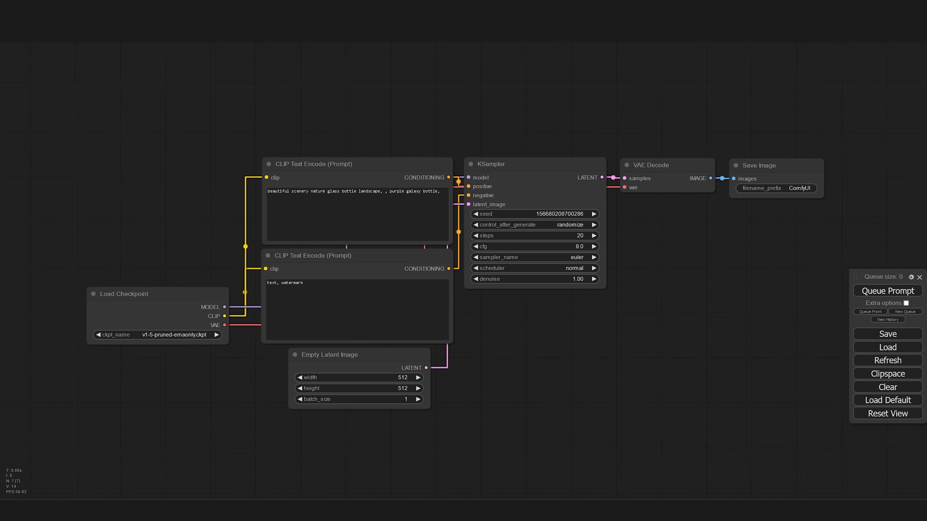
Step: Install all five missing custom node packs via Manager and restart the ComfyUI server
right_click(435, 284)
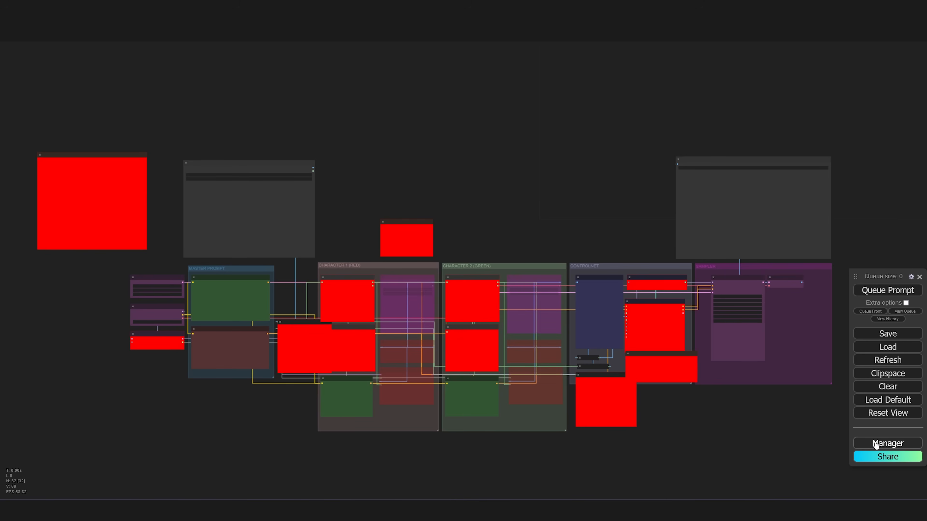
click(886, 443)
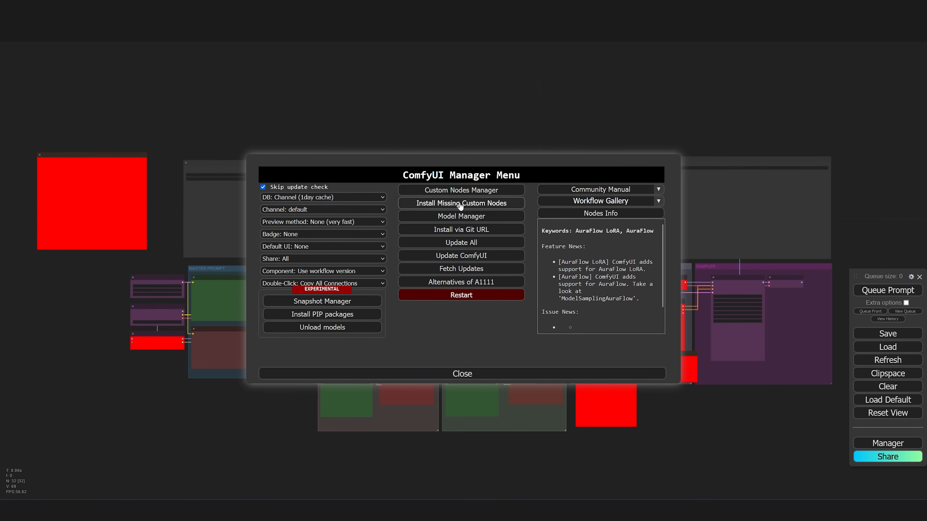
click(460, 203)
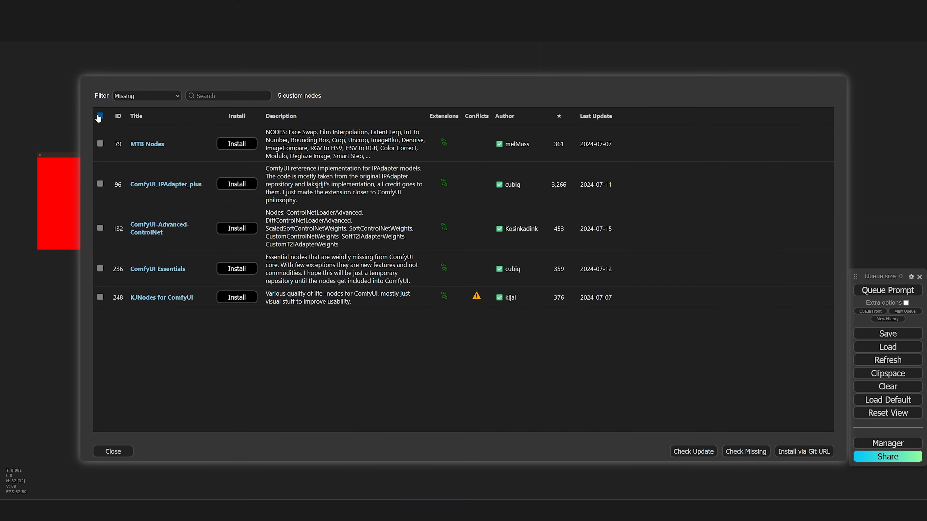
click(99, 116)
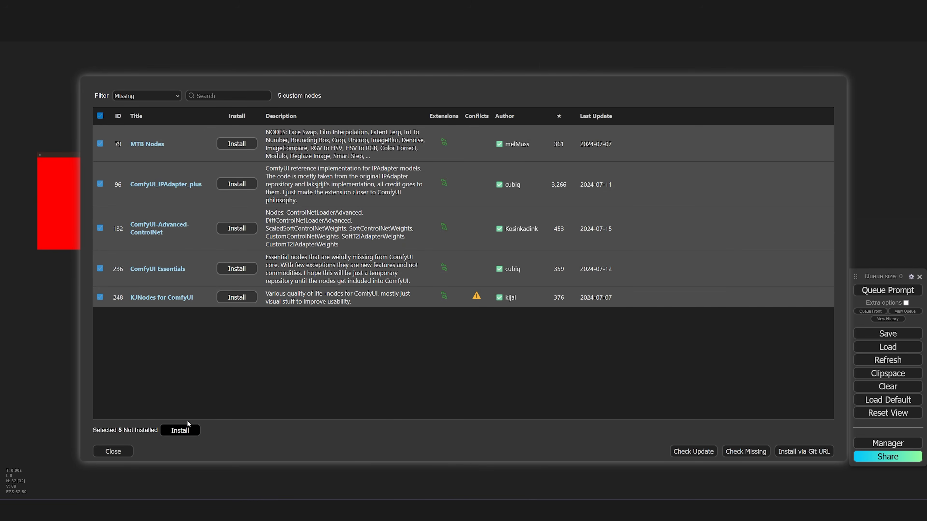
click(180, 430)
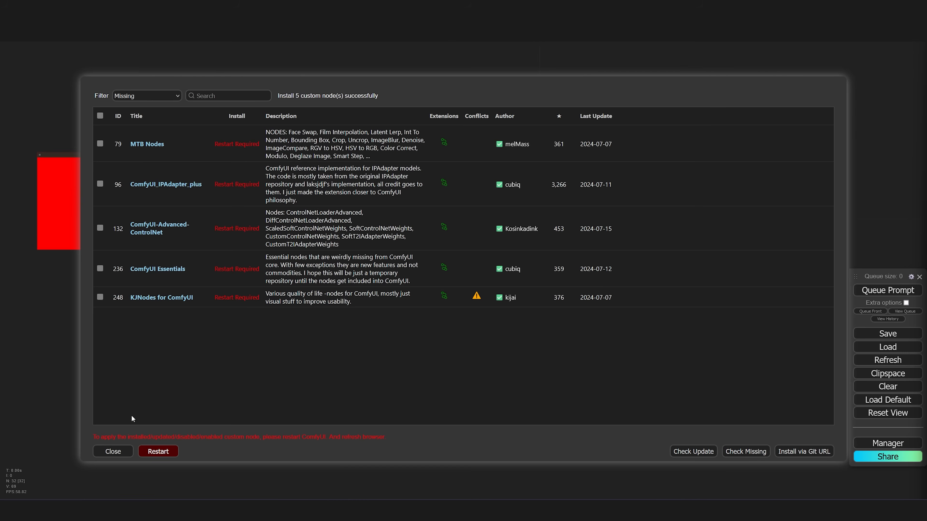
click(158, 451)
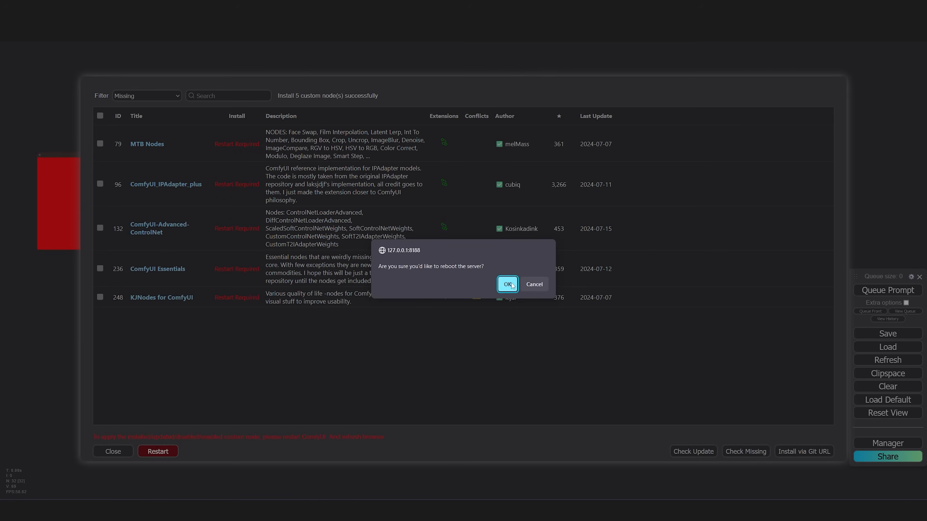
click(506, 284)
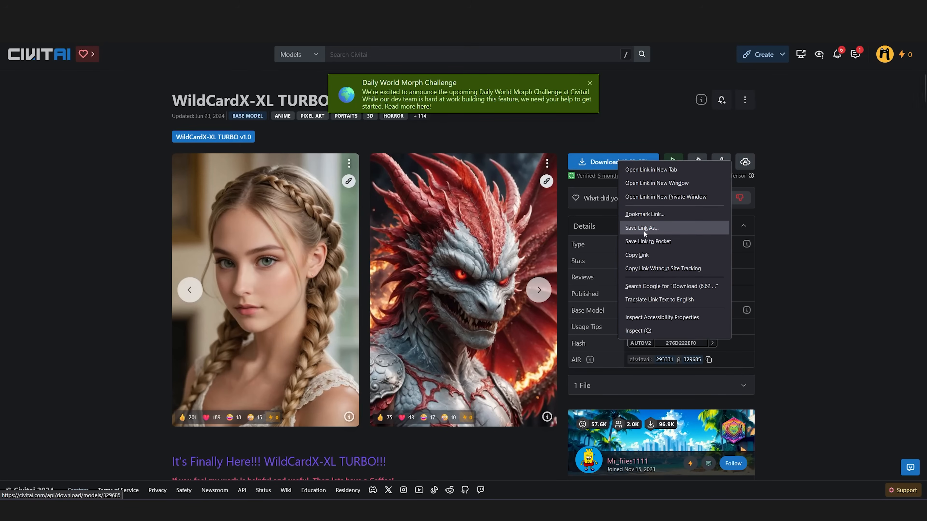
Step: Save the WildCardX-XL TURBO checkpoint link into the ComfyUI > models folder
click(642, 228)
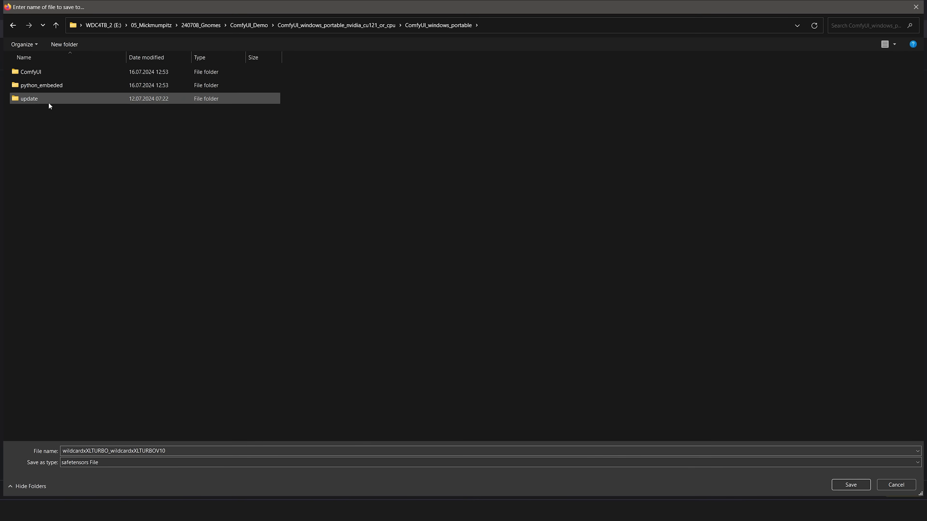
double_click(31, 72)
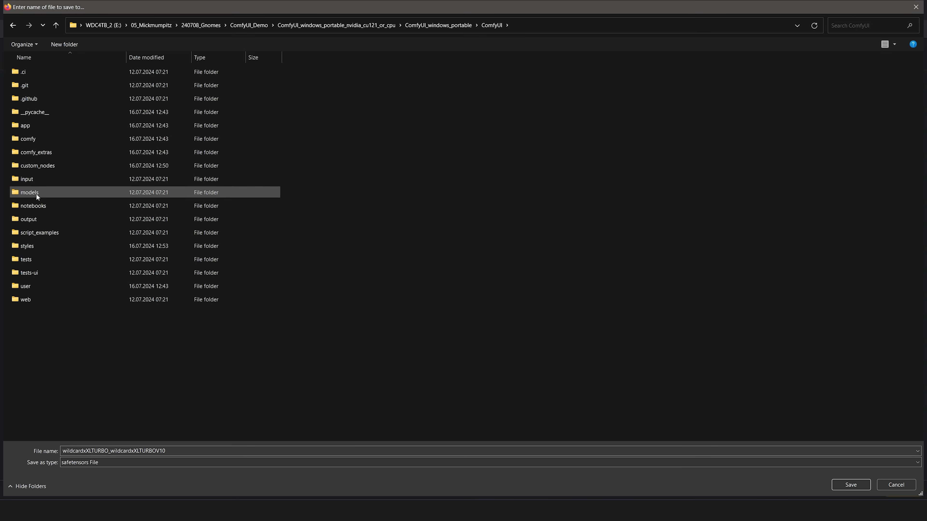
double_click(28, 192)
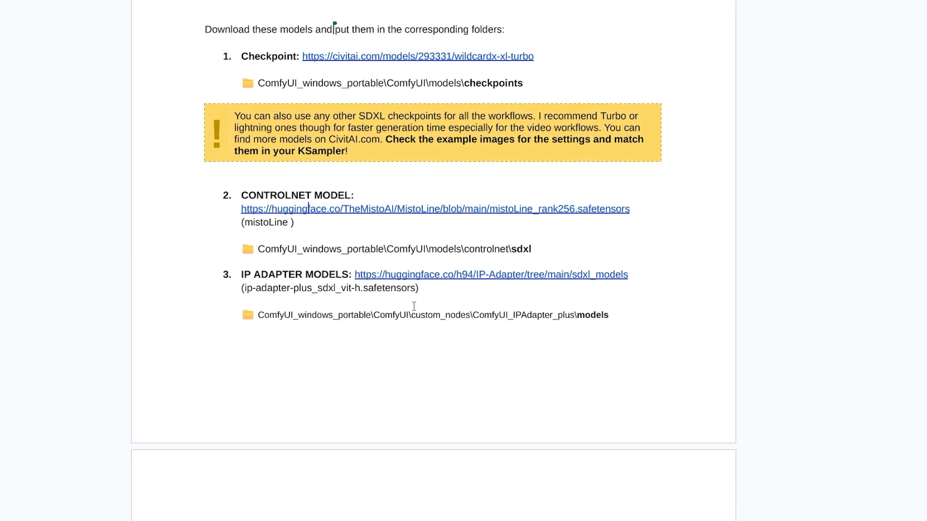
Step: Save mistoLine_rank256 from Hugging Face into a new sdxl folder under models\controlnet
click(434, 209)
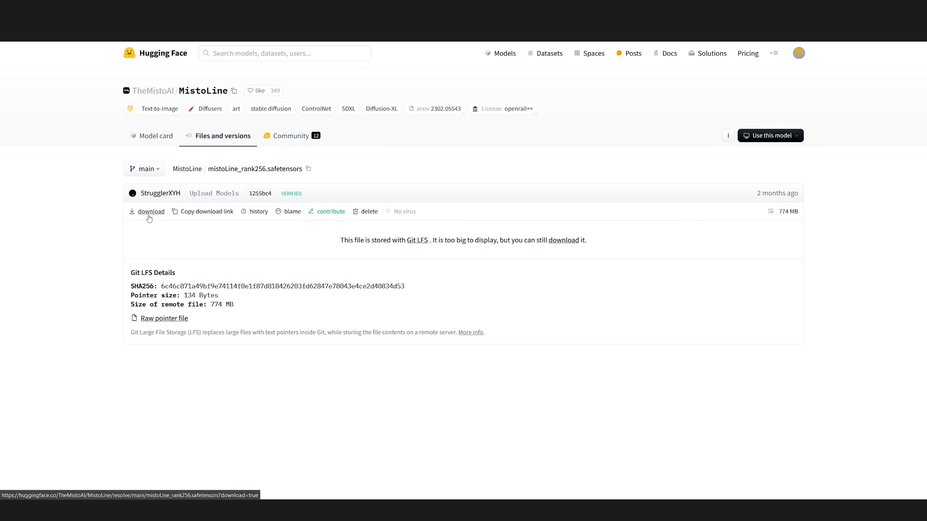
right_click(151, 212)
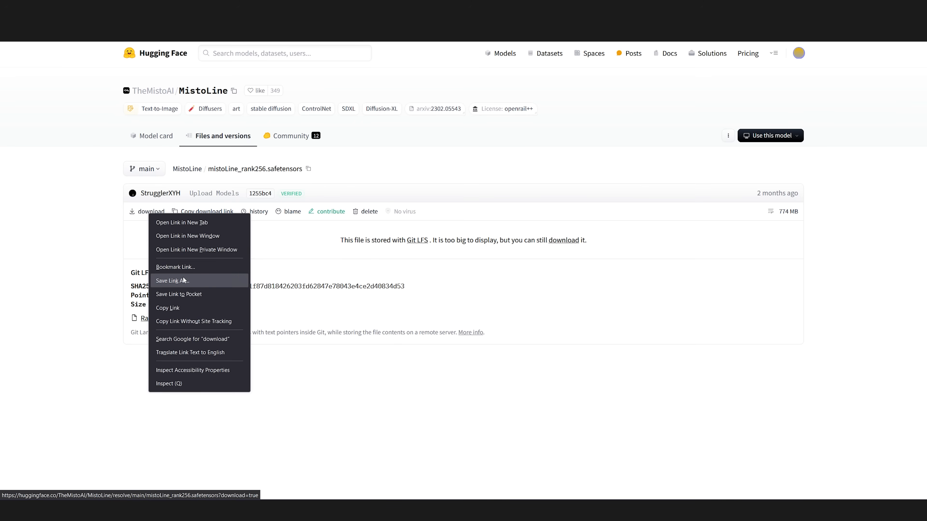
click(172, 280)
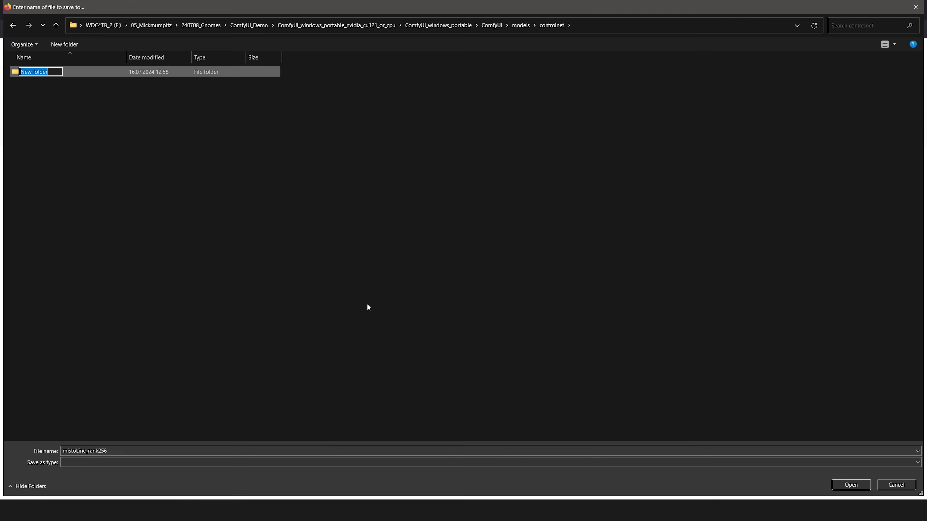
text(sdxl)
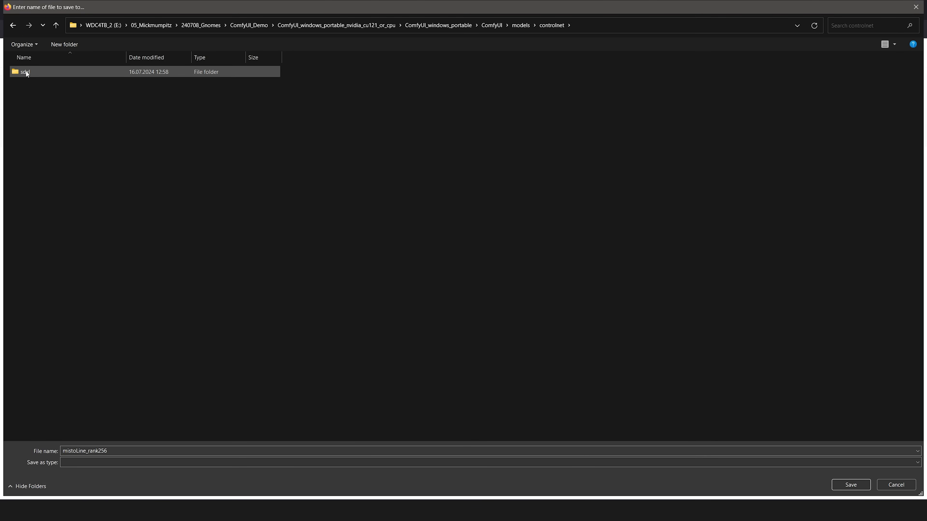
double_click(25, 71)
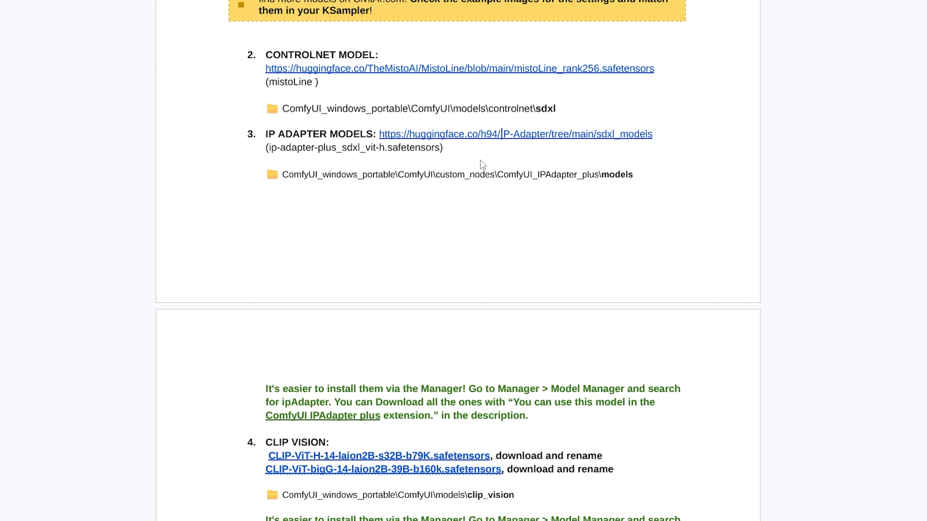
click(514, 133)
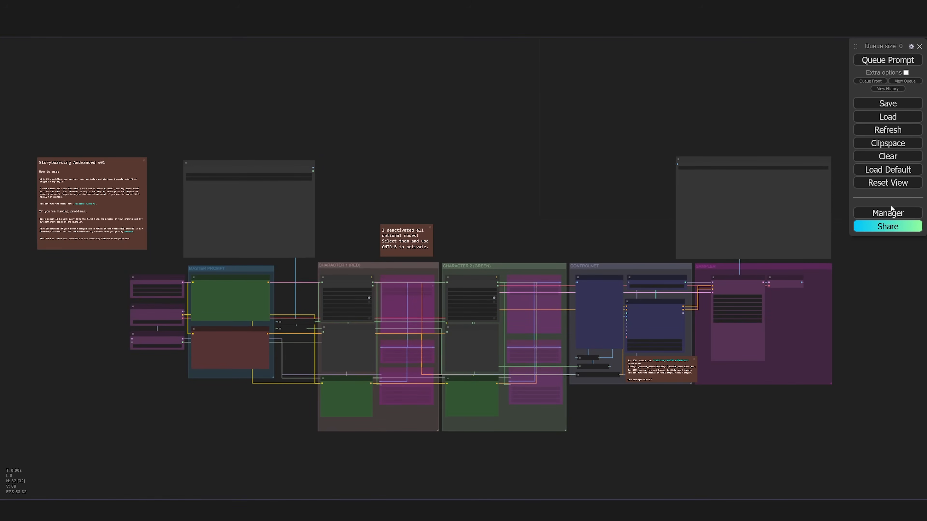
Step: Search 'ipadapter' in Model Manager and install the SDXL IP-Adapter models
click(886, 213)
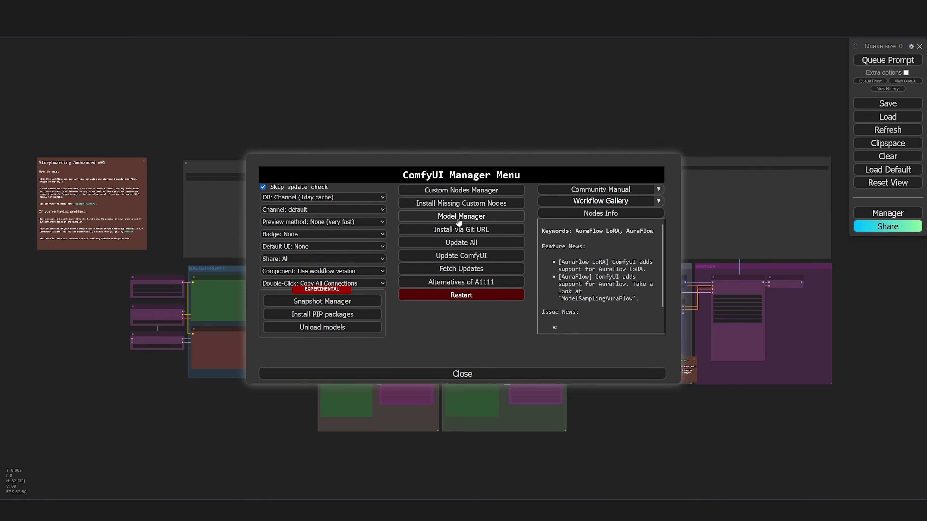
click(461, 216)
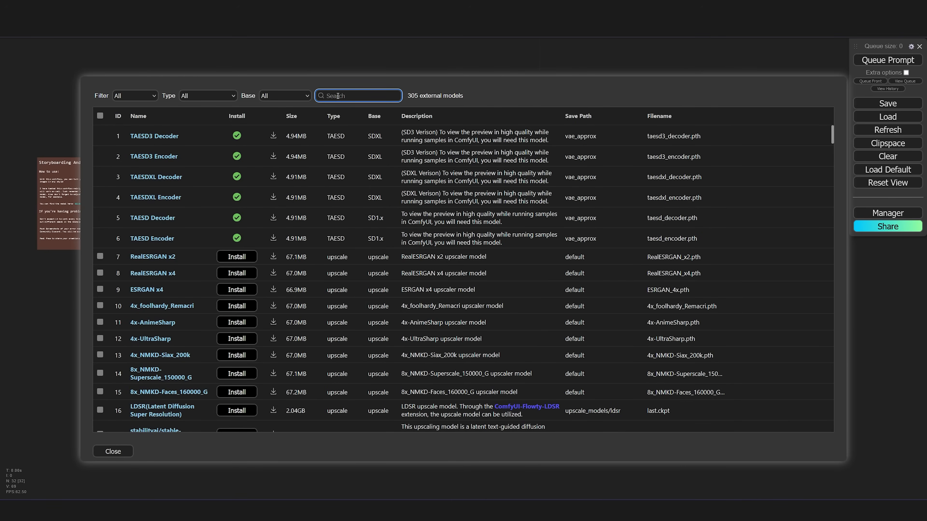
text(ipadapter)
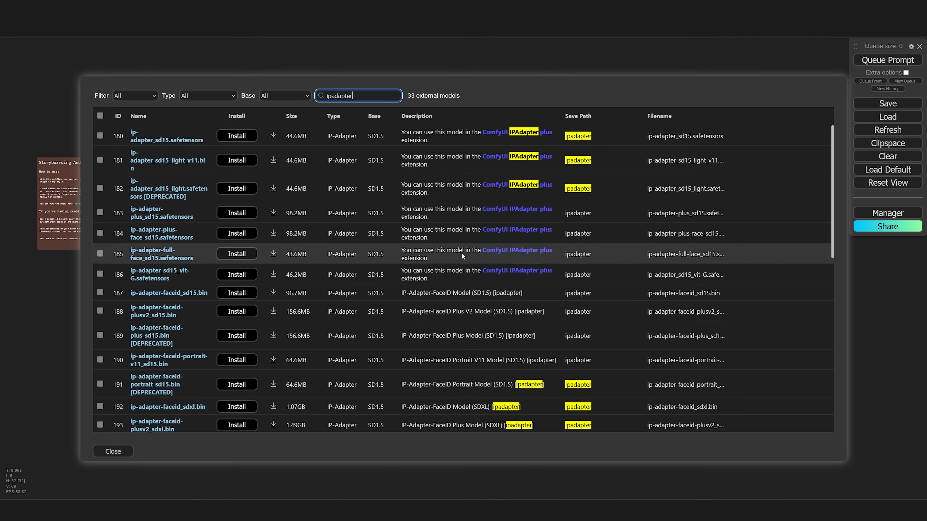
mouse_move(402, 252)
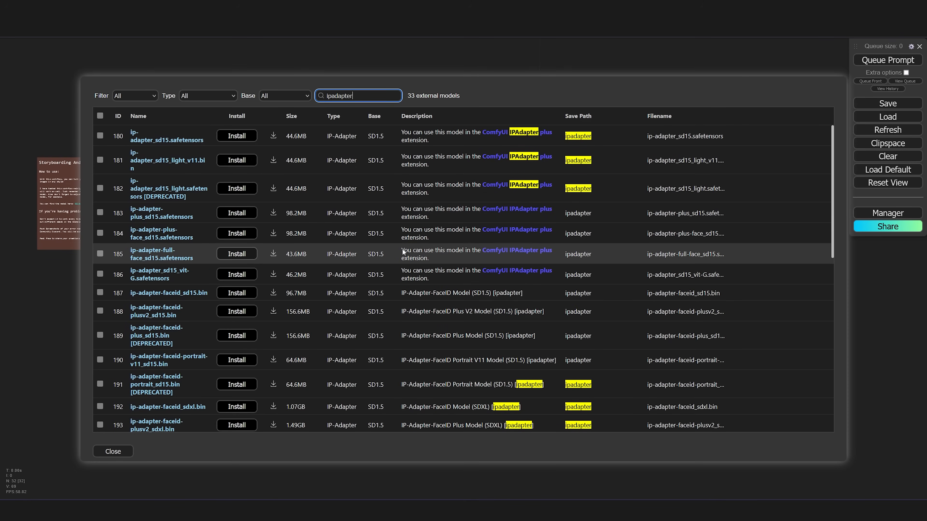
click(99, 134)
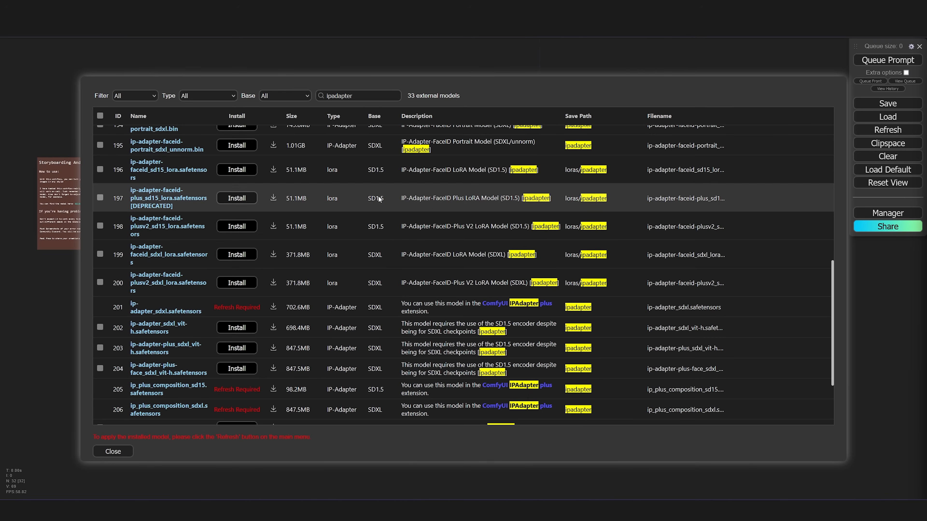
Step: Search 'clip', install the ViT-H and ViT-bigG CLIP Vision models, and close the catalogue
text(clip)
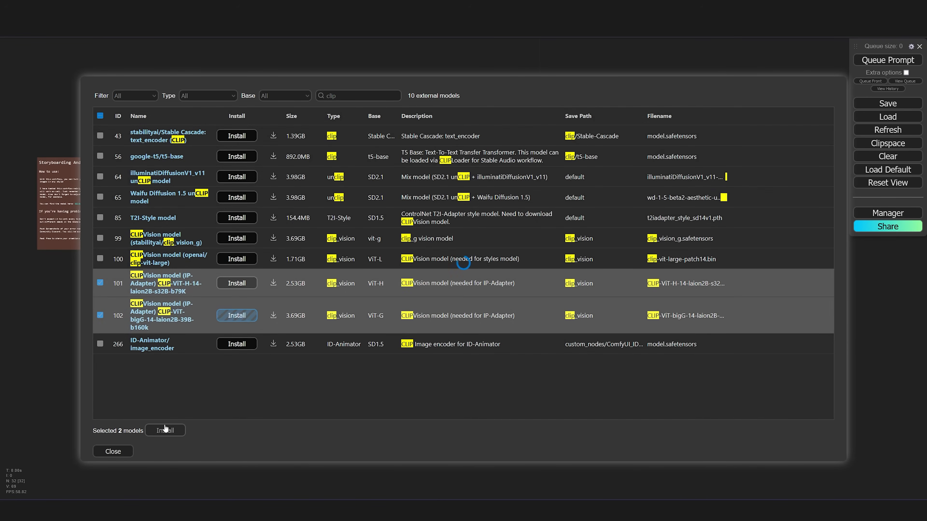
click(165, 430)
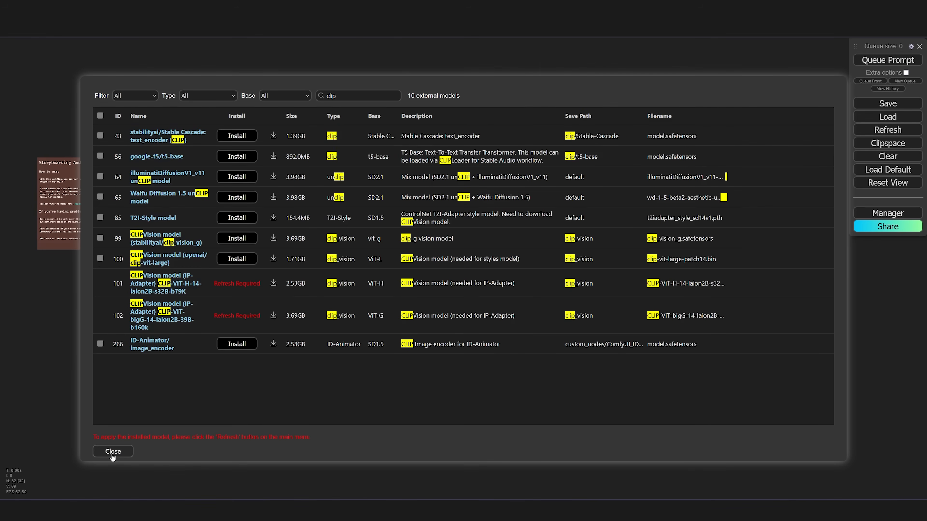
click(113, 451)
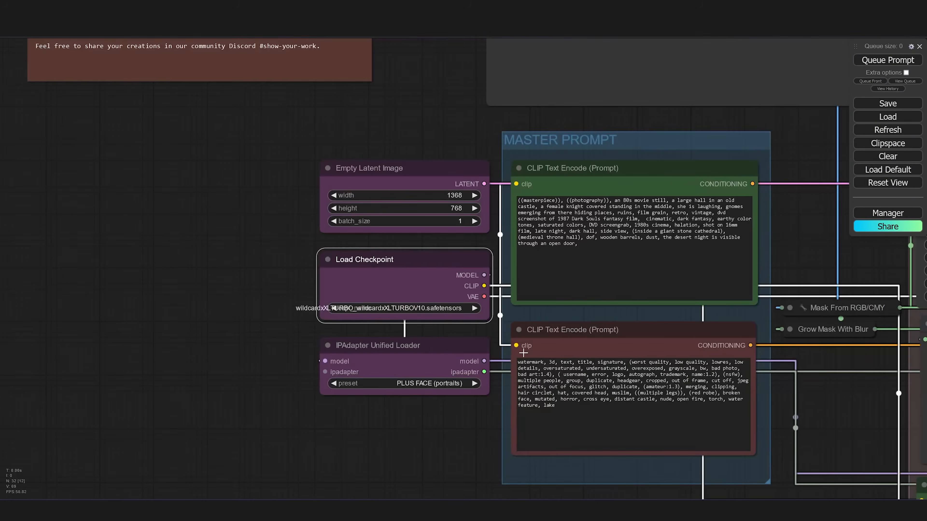
click(421, 382)
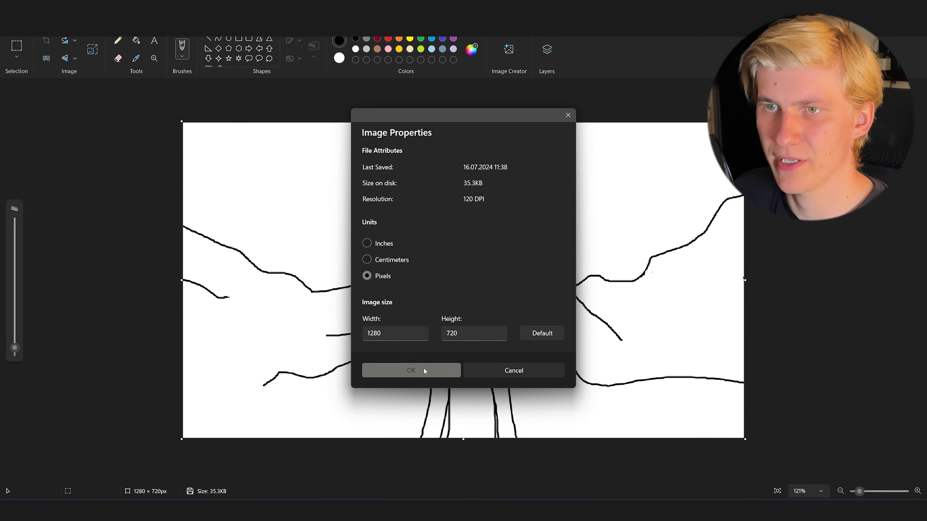
Step: Resize the canvas to 1280×720 px and draw the long-haired woman with the hilltop castle behind
click(411, 371)
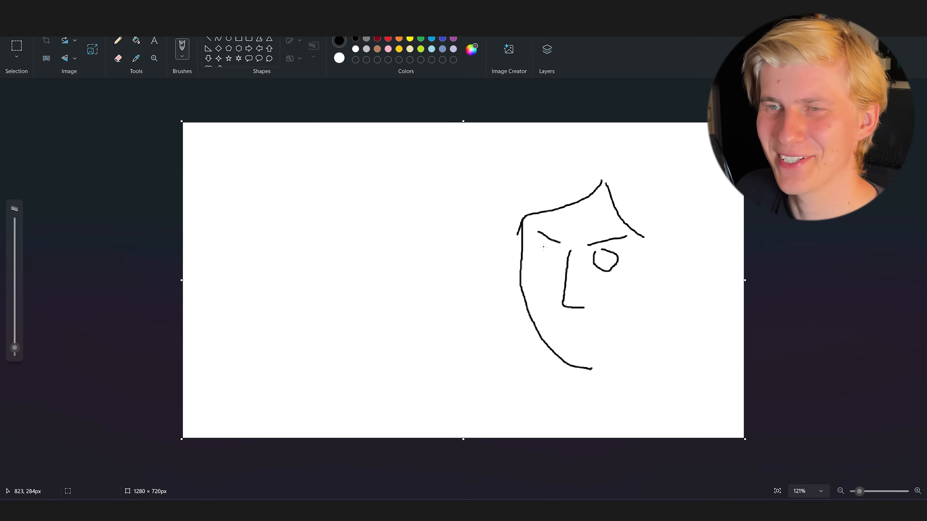
drag(534, 243, 544, 271)
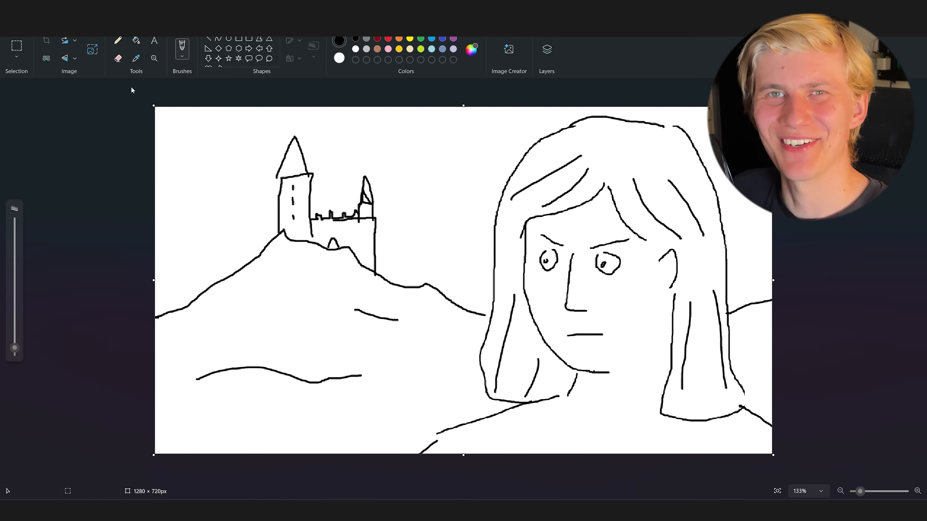
click(12, 18)
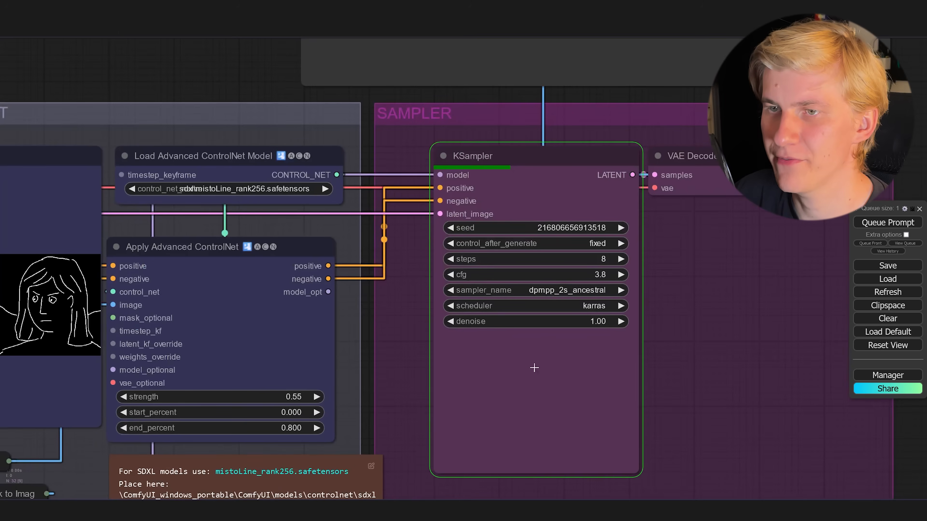
Step: Set the Manager's preview method to Latent2RGB (fast)
click(887, 374)
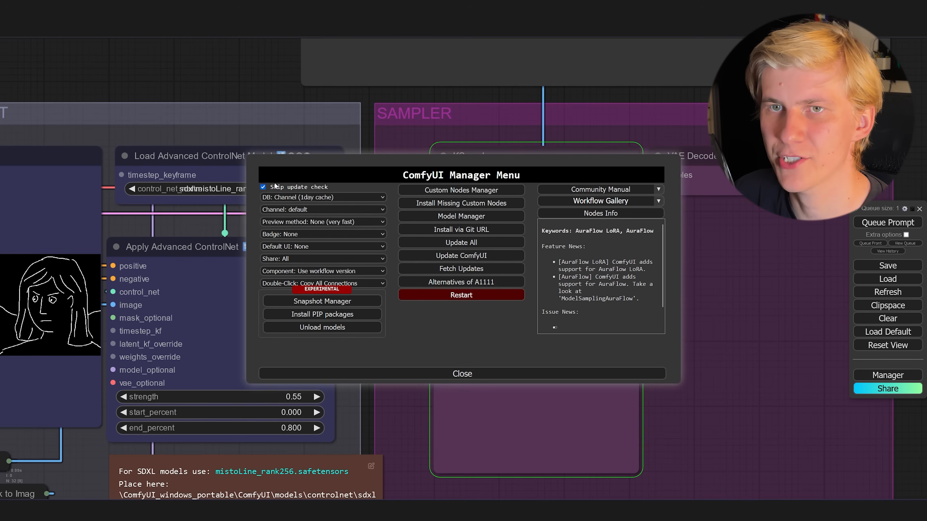
click(322, 222)
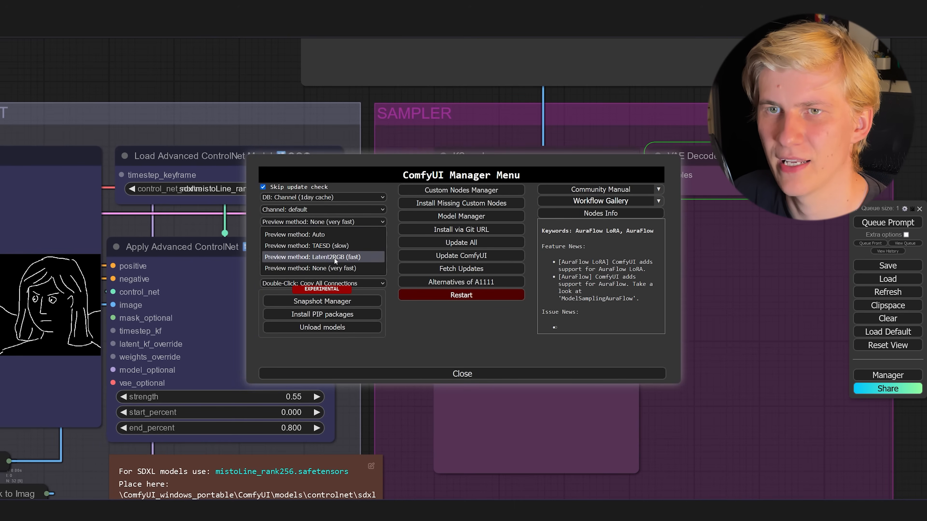
click(462, 373)
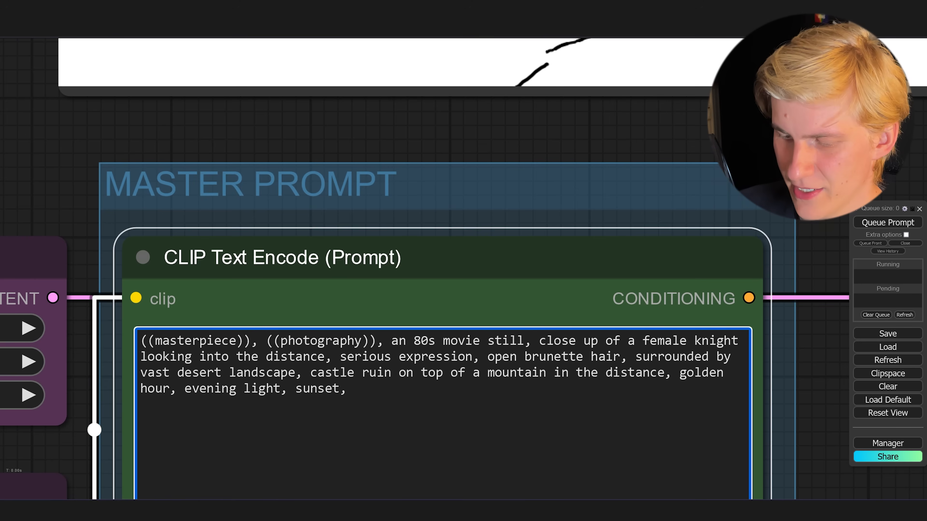
Step: Edit the master prompt text, adding 'angry' to the knight's description
text(angry)
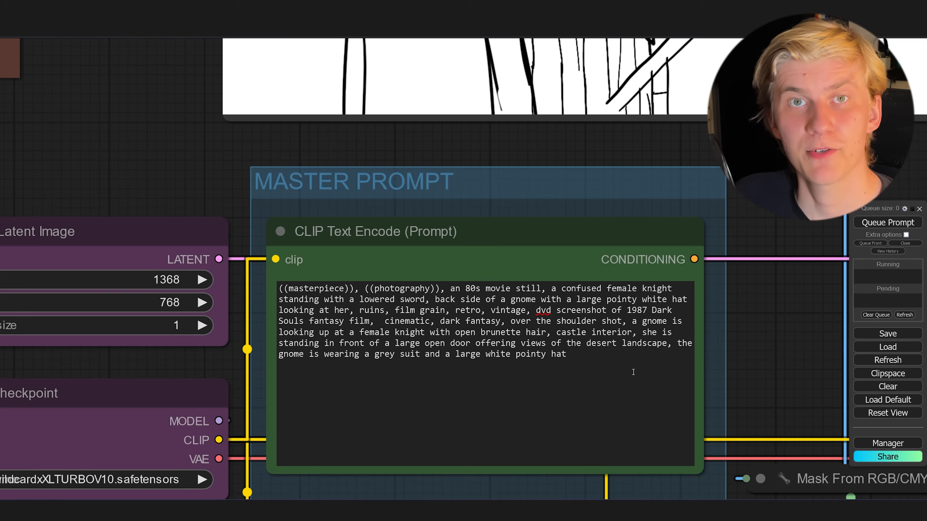
Step: Queue a generation, then raise Character 2's Grow Mask With Blur expand value
key(ctrl+a)
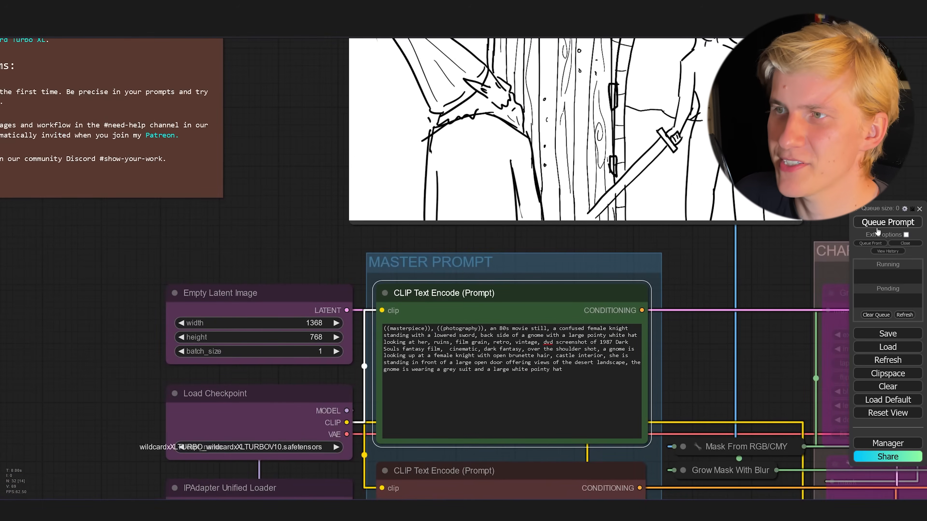
click(887, 222)
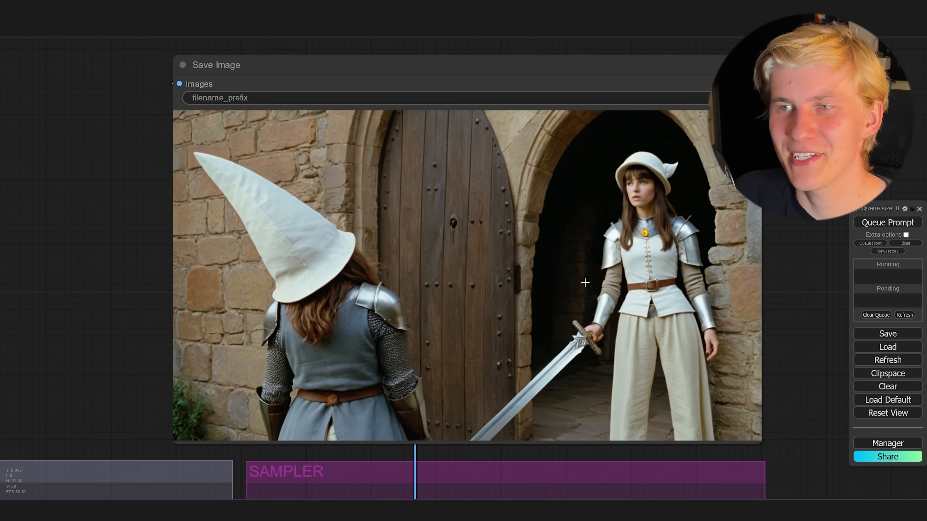
mouse_move(515, 271)
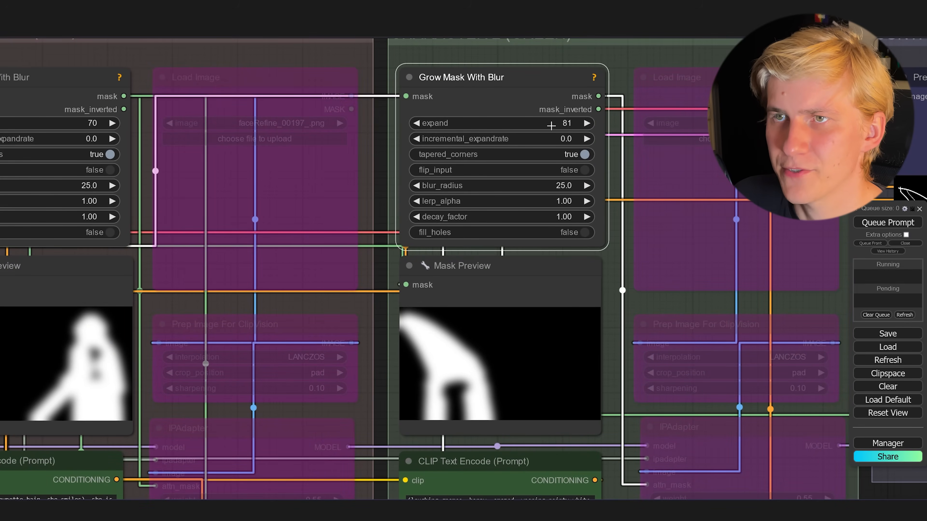
click(887, 222)
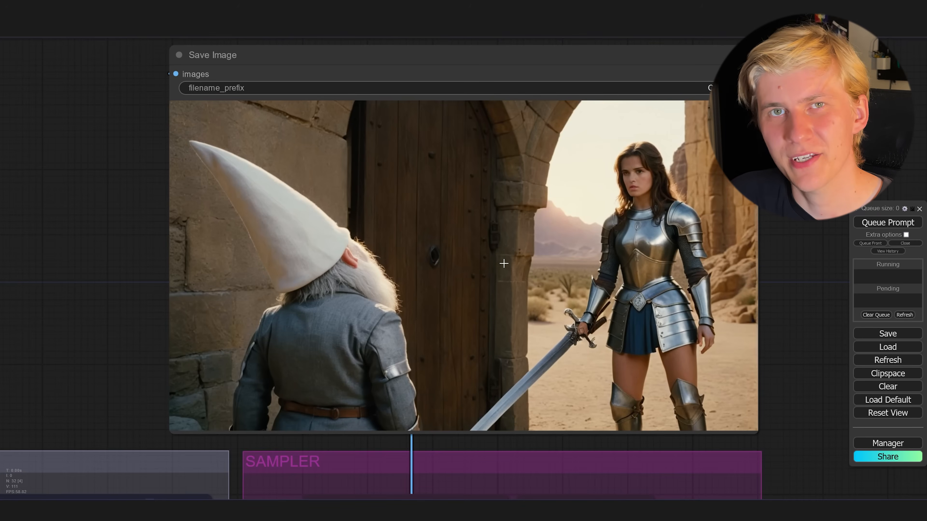
mouse_move(529, 279)
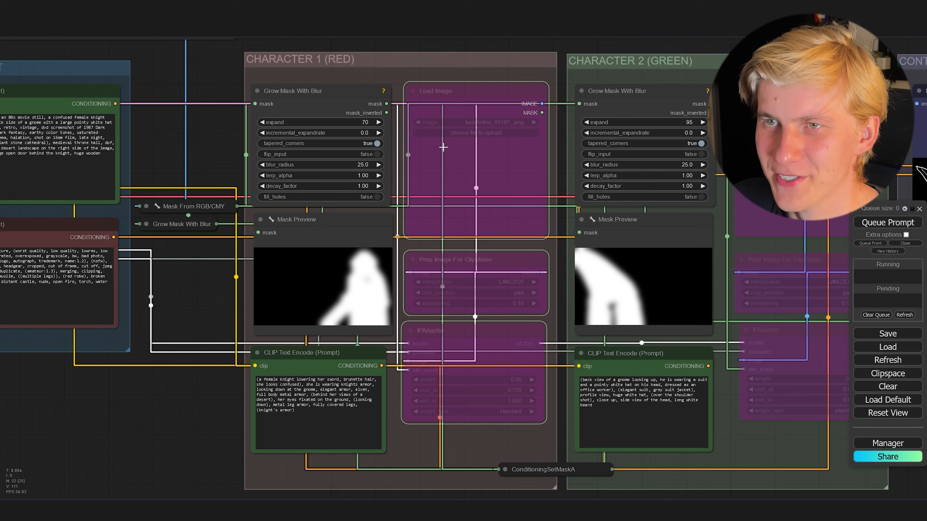
mouse_move(466, 92)
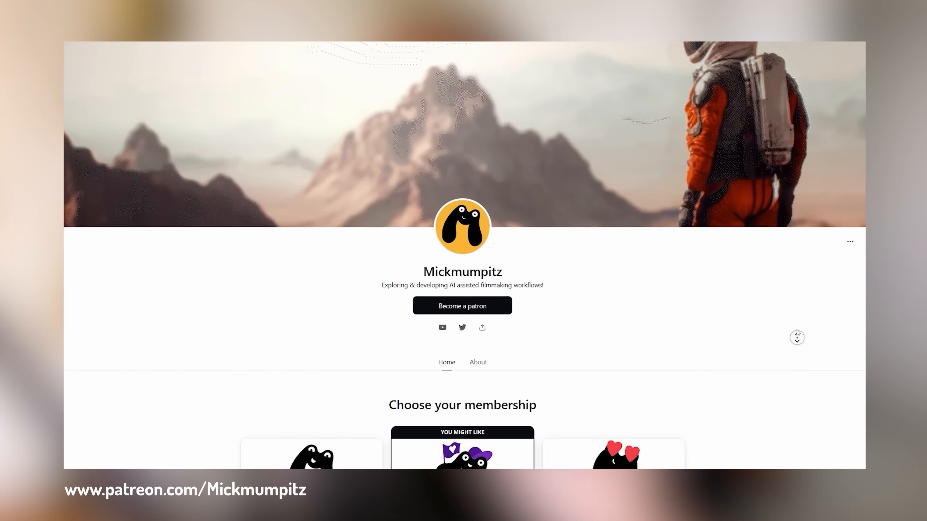
scroll(down, 3)
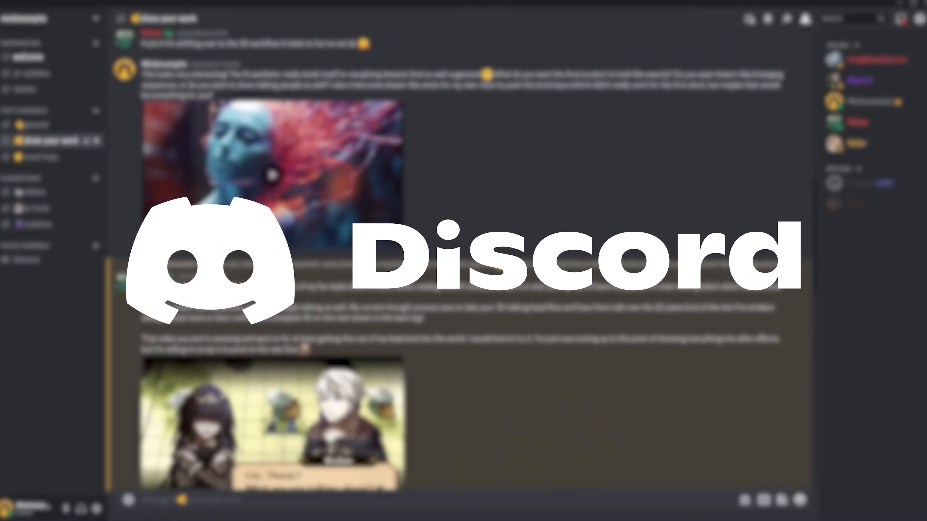
scroll(down, 3)
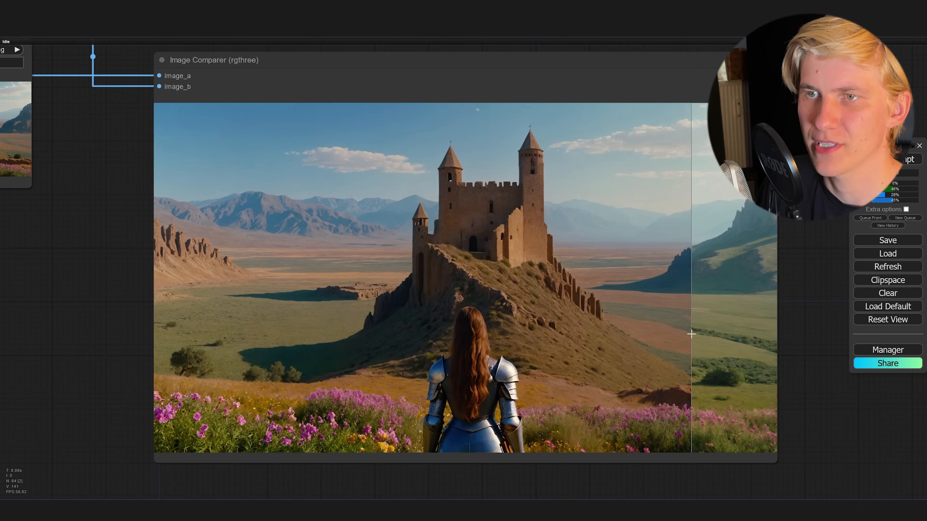
Step: Slide the Image Comparer divider to reveal the other knight-and-castle version
drag(691, 335, 255, 326)
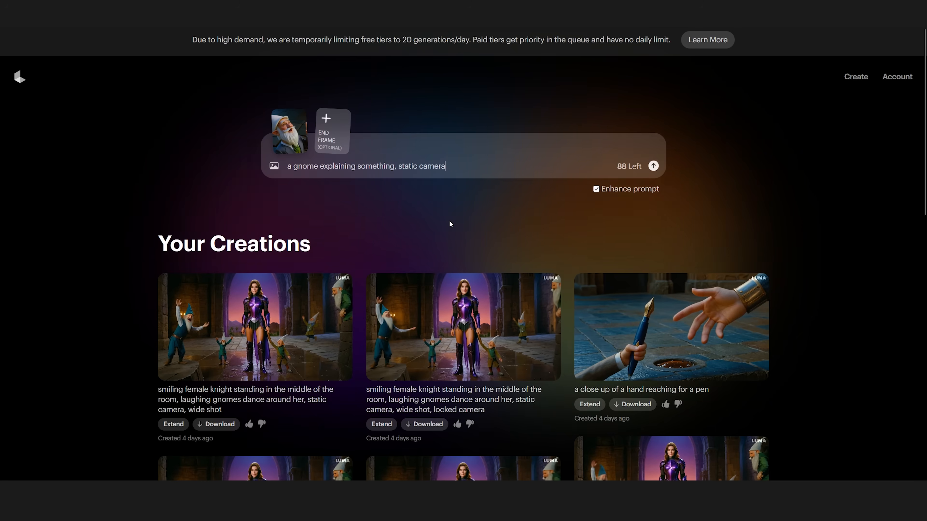
Step: Choose the gnome still as the start frame for the animation
double_click(301, 166)
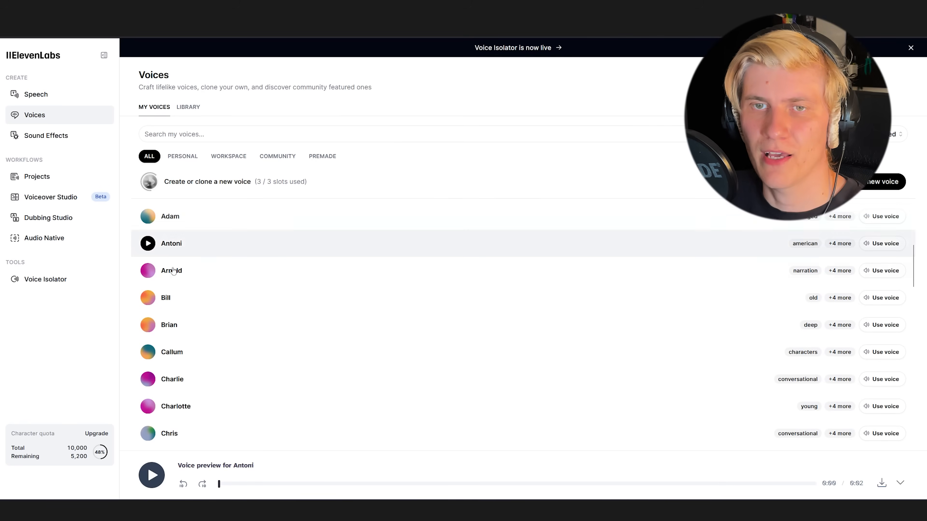
Step: Preview a stock voice and generate speech from the knight-and-gnome story
click(147, 297)
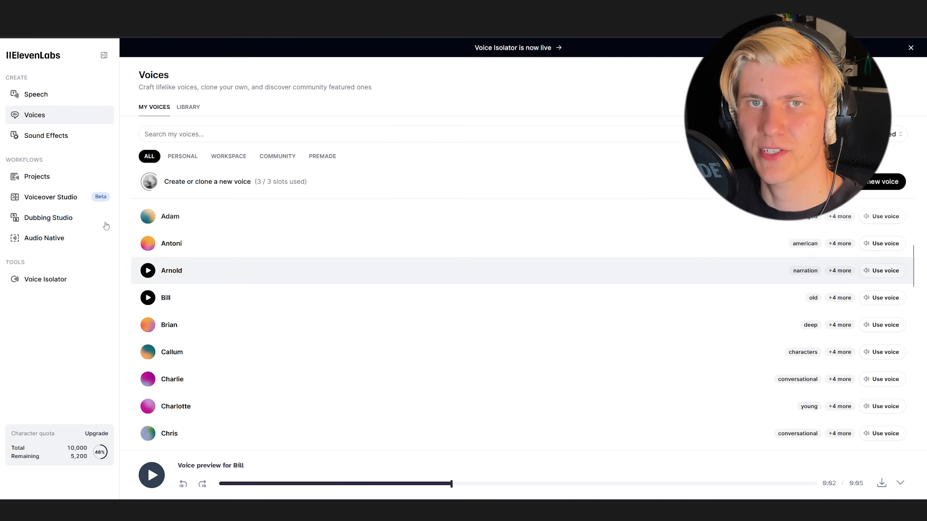
click(36, 95)
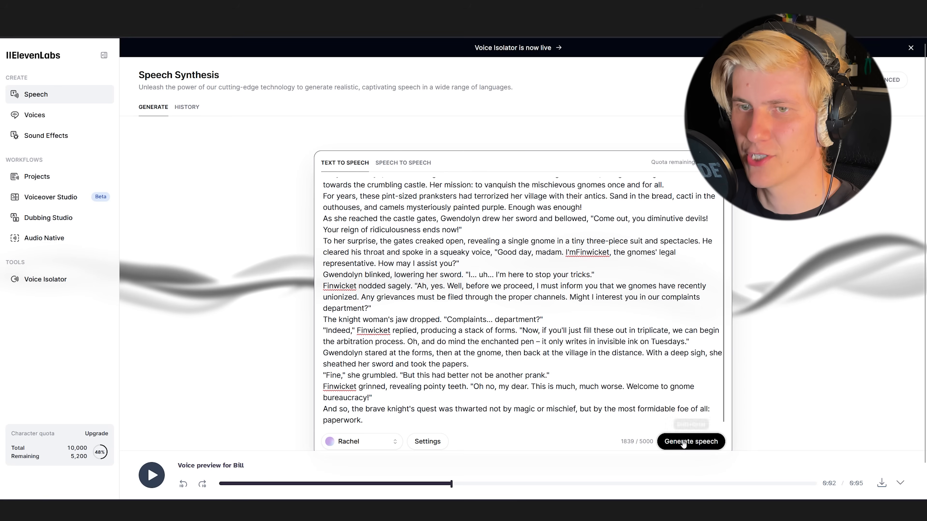
click(47, 135)
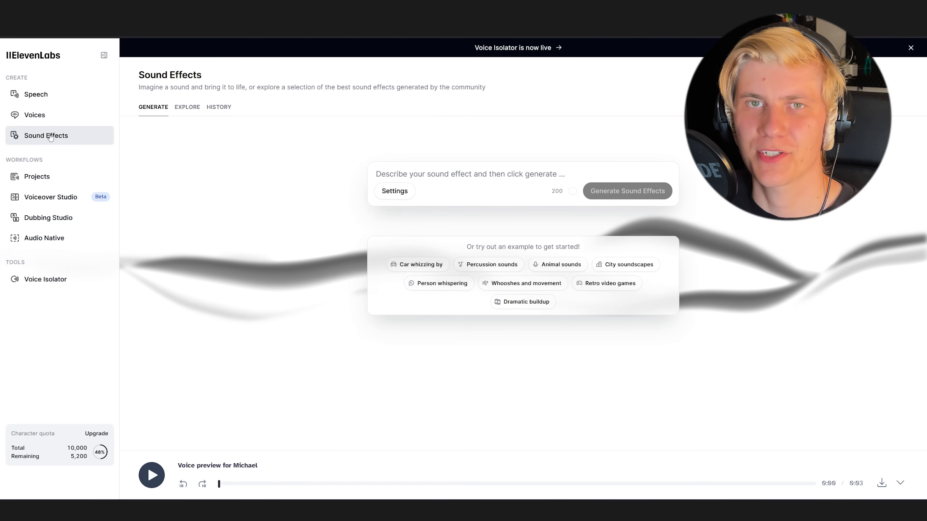
Step: Generate 'laughing gnome' sound effects and listen to the third generation
click(468, 174)
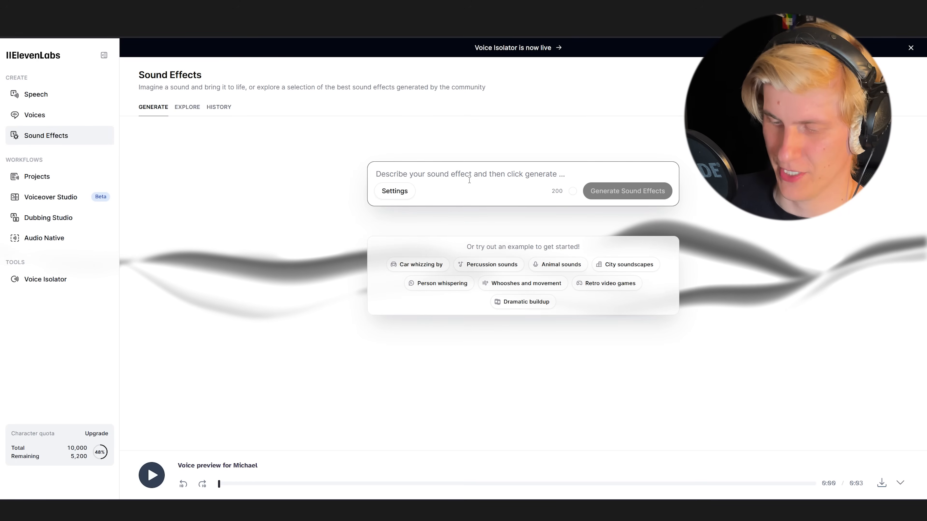
text(lau)
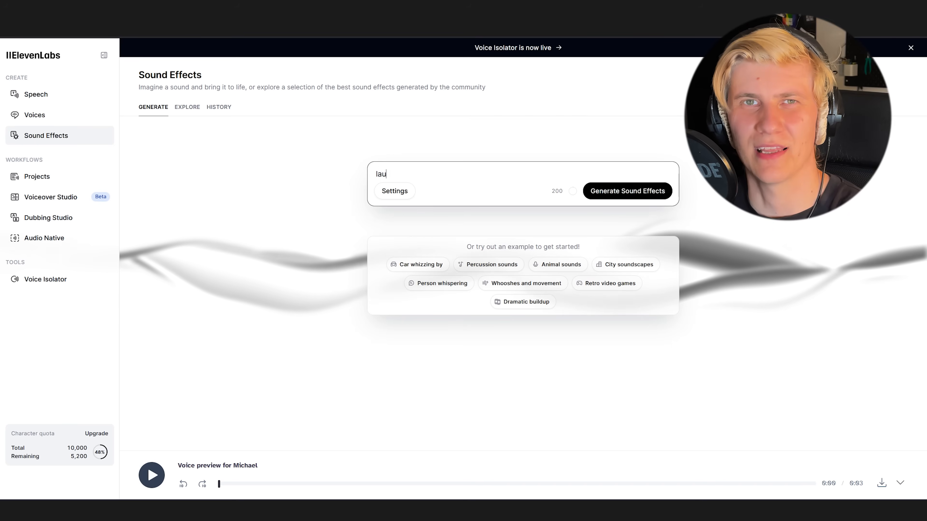
click(627, 191)
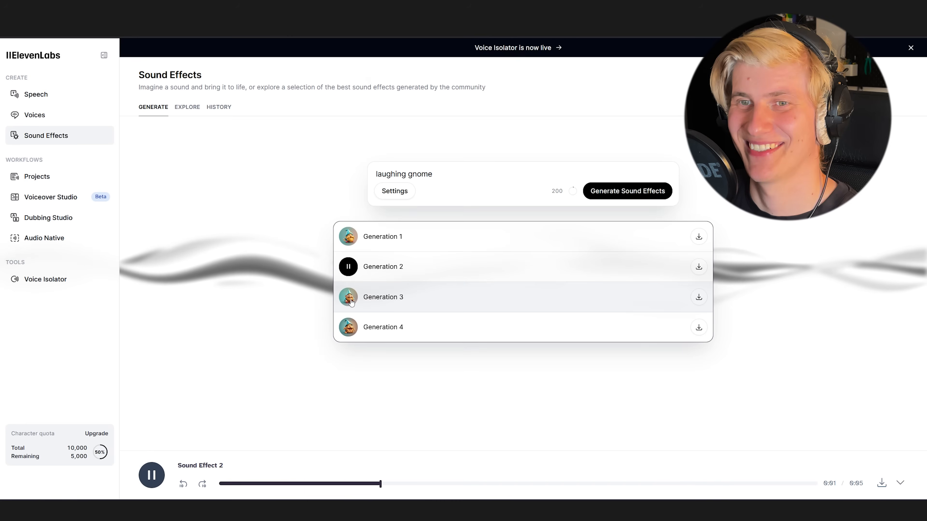
click(348, 297)
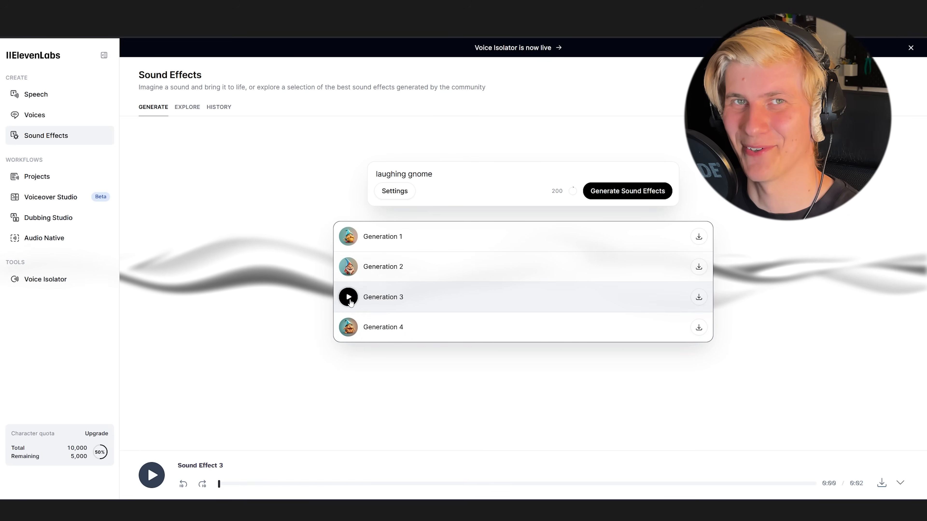
mouse_move(698, 297)
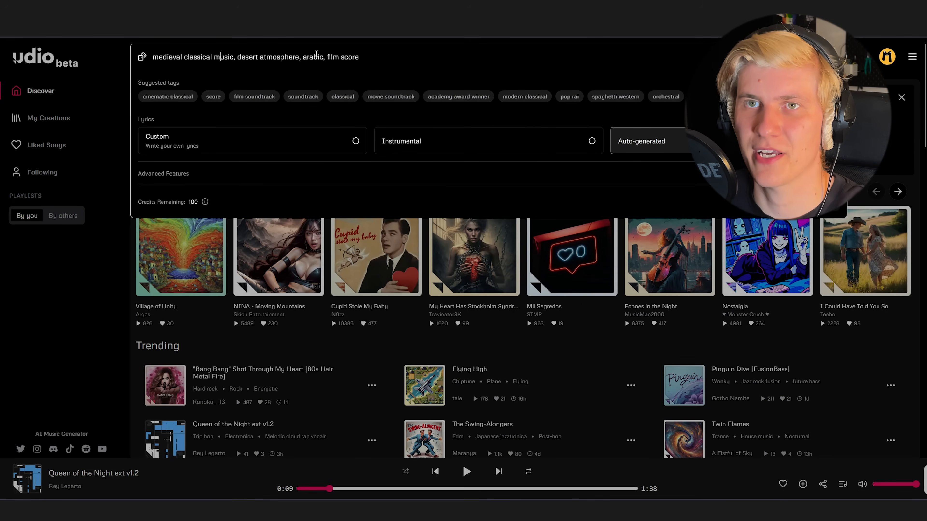
Step: Play Desert Odyssey from My Creations and scroll through the track list
click(48, 117)
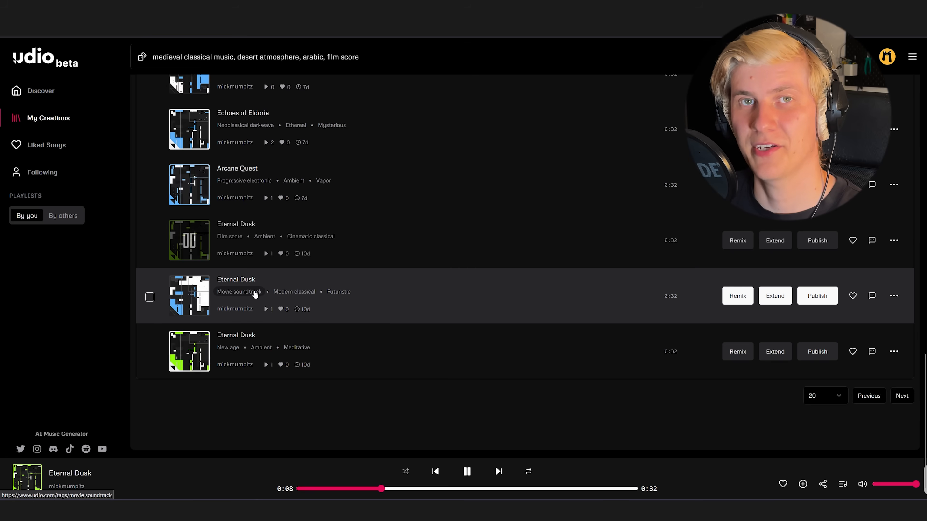
mouse_move(279, 319)
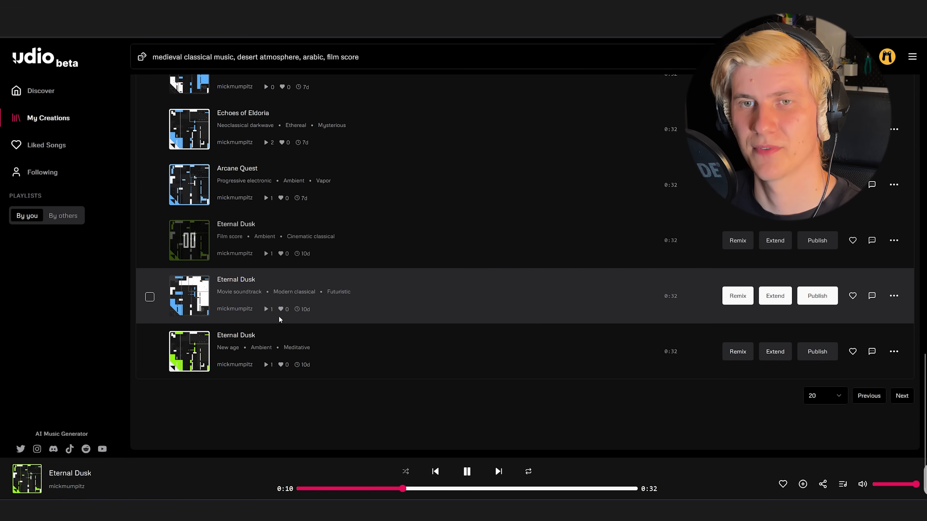
click(189, 295)
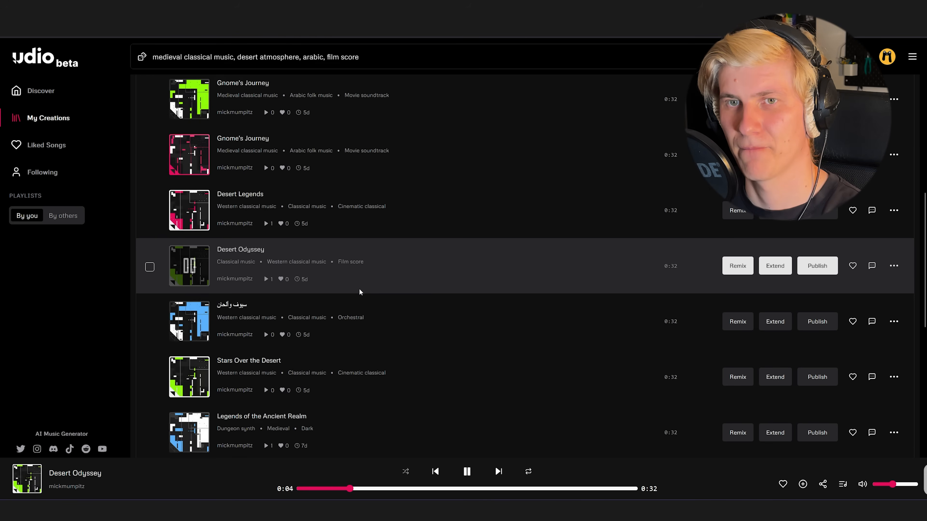
mouse_move(362, 275)
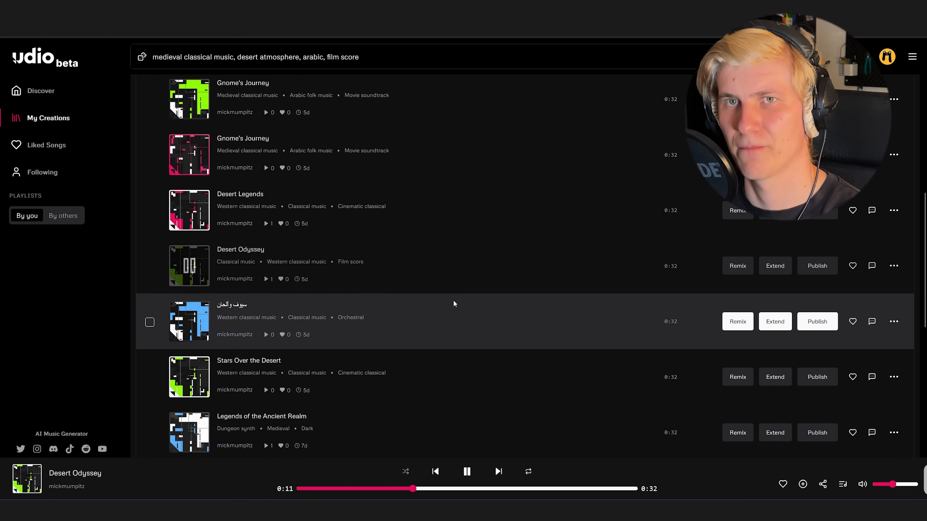
scroll(down, 3)
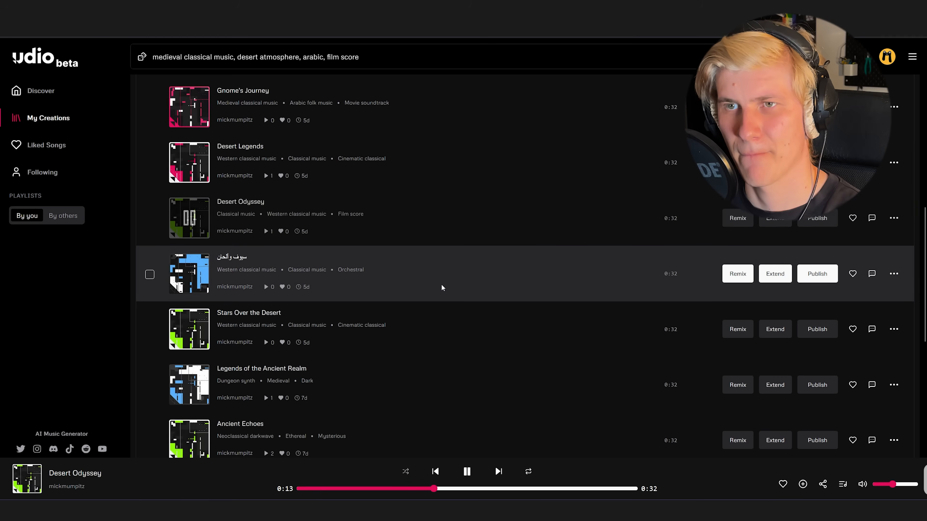